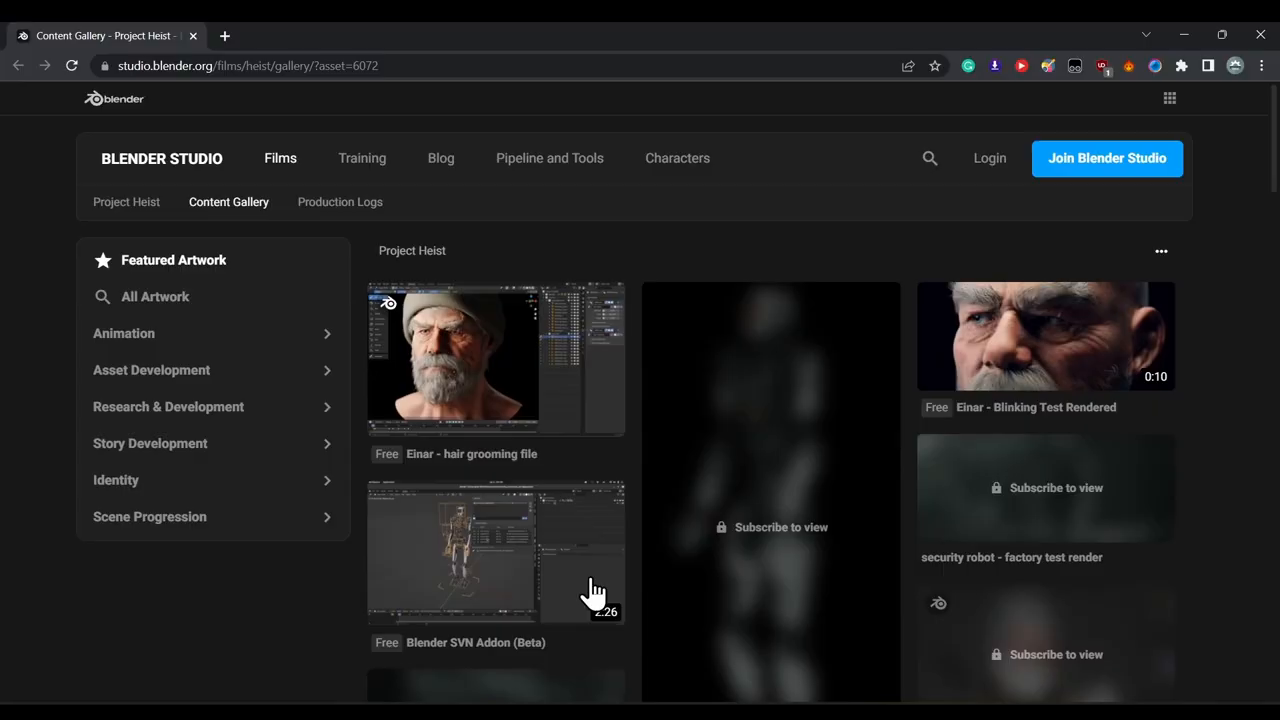
Download the Einar hair grooming .blend from Blender Studio and save it to disk.
{"action": "left_click", "coordinate": [834, 456]}
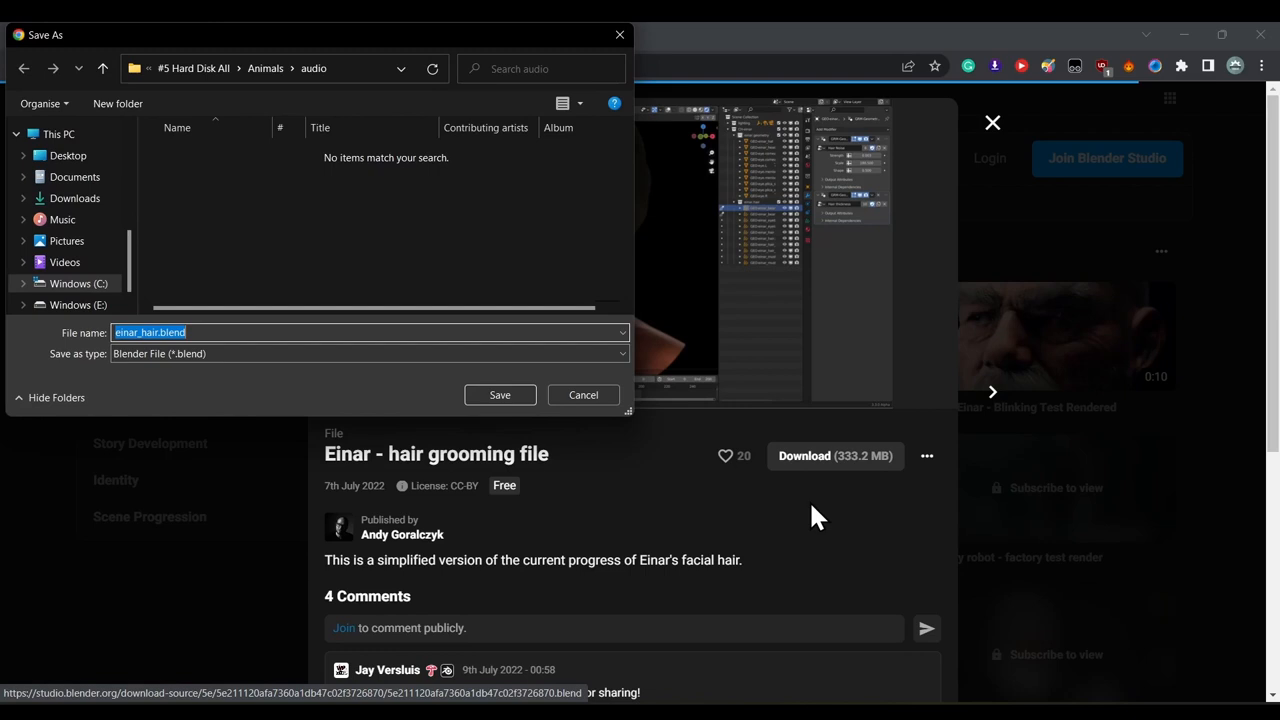
{"action": "left_click", "coordinate": [500, 394]}
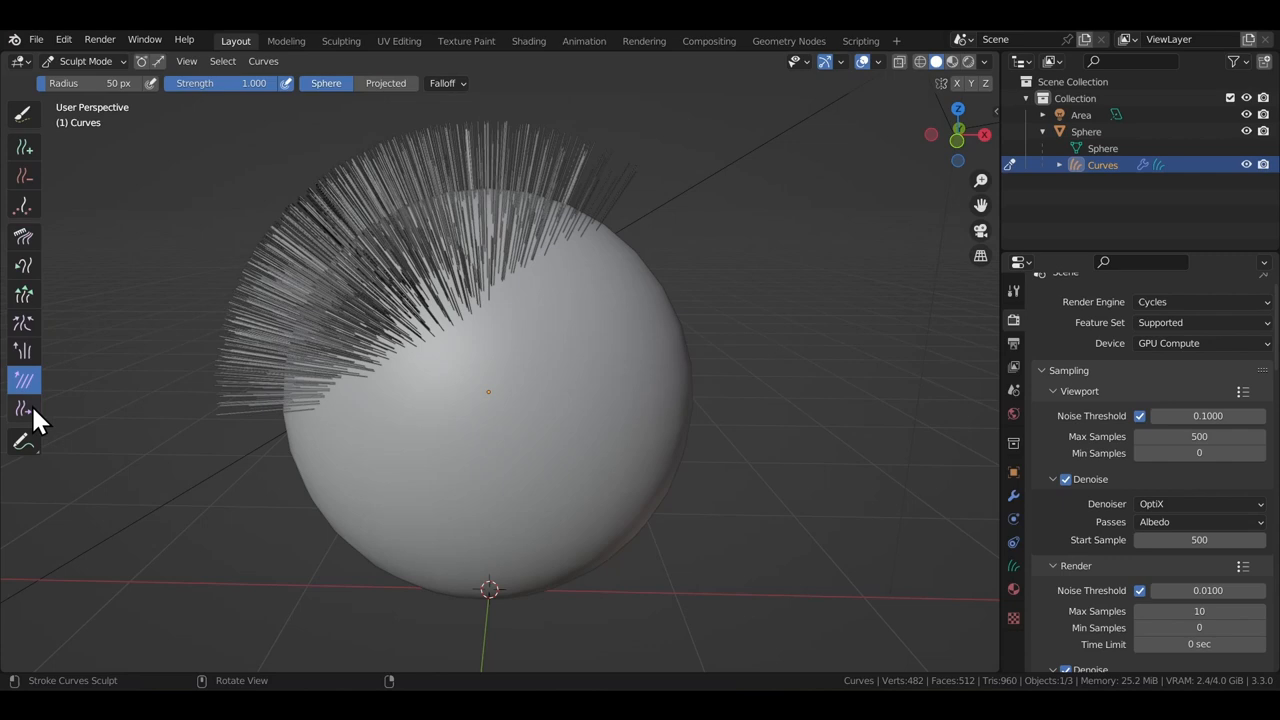
Comb the sphere's hair curves into a swept, tousled shape with a curve sculpt brush.
{"action": "left_click", "coordinate": [24, 148]}
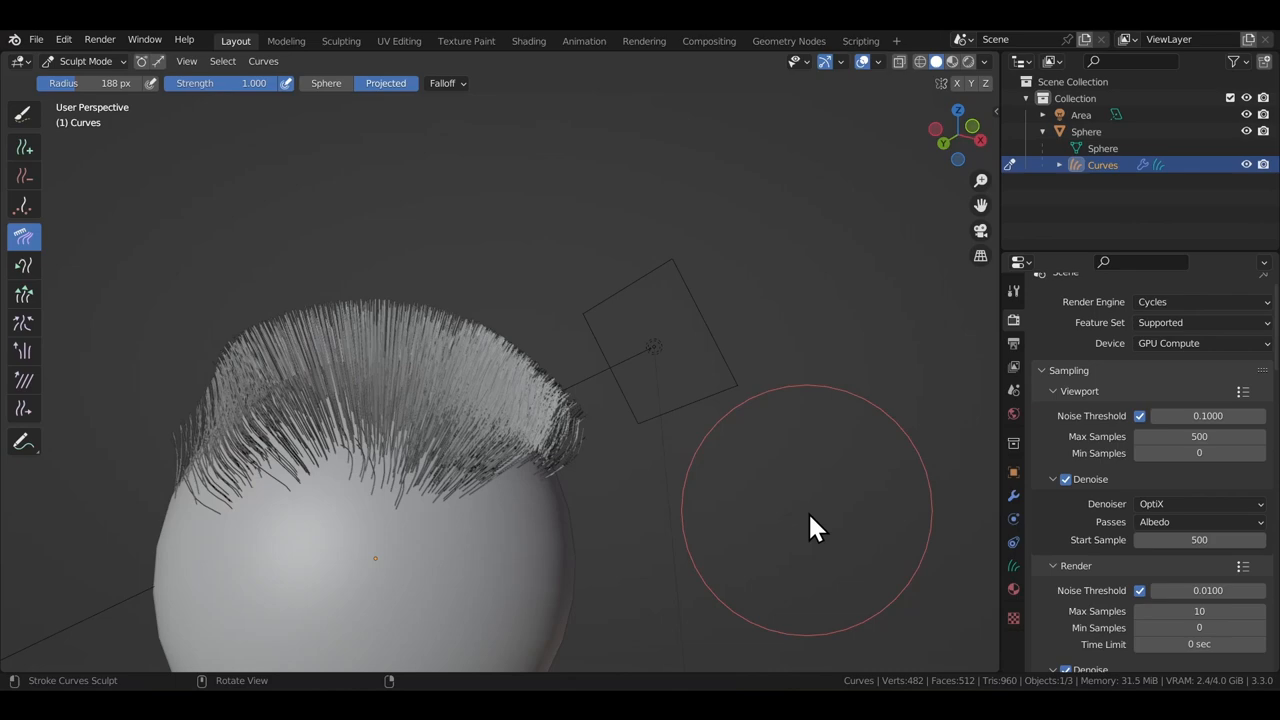
{"action": "left_click_drag", "start_coordinate": [816, 528], "coordinate": [890, 230]}
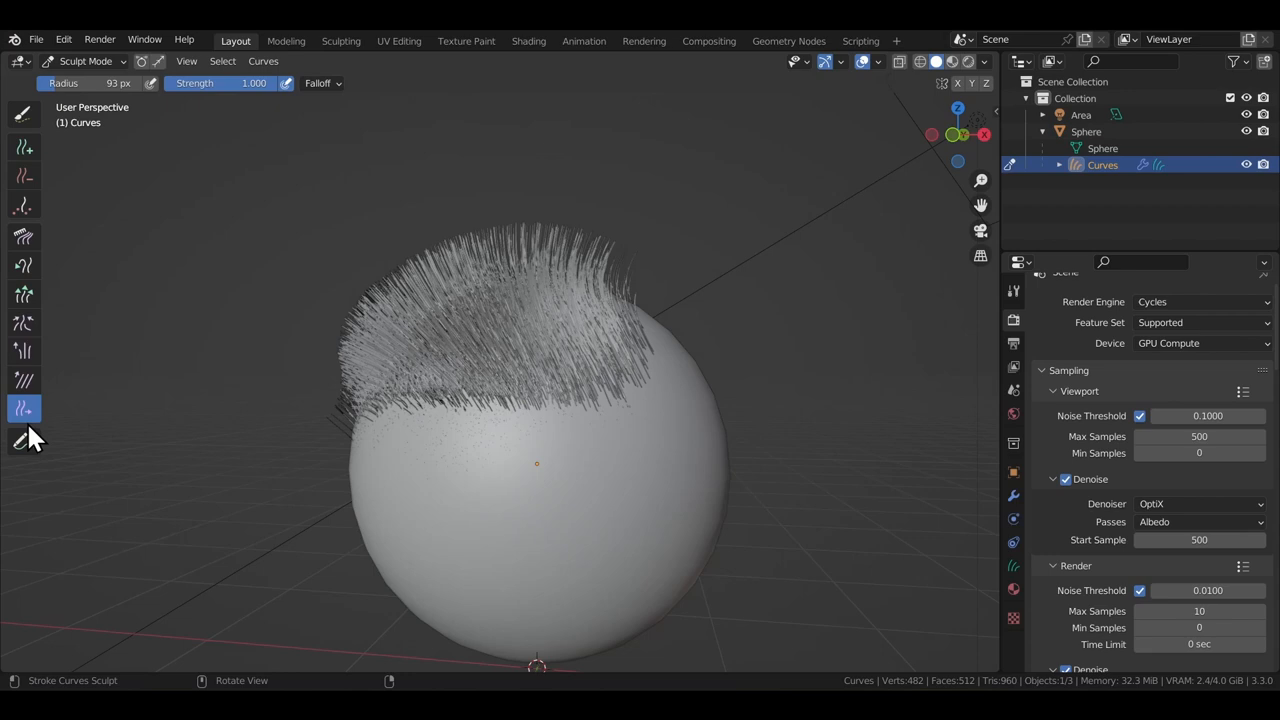
Switch to another curve sculpt brush to keep refining the sphere's hair.
{"action": "left_click", "coordinate": [24, 264]}
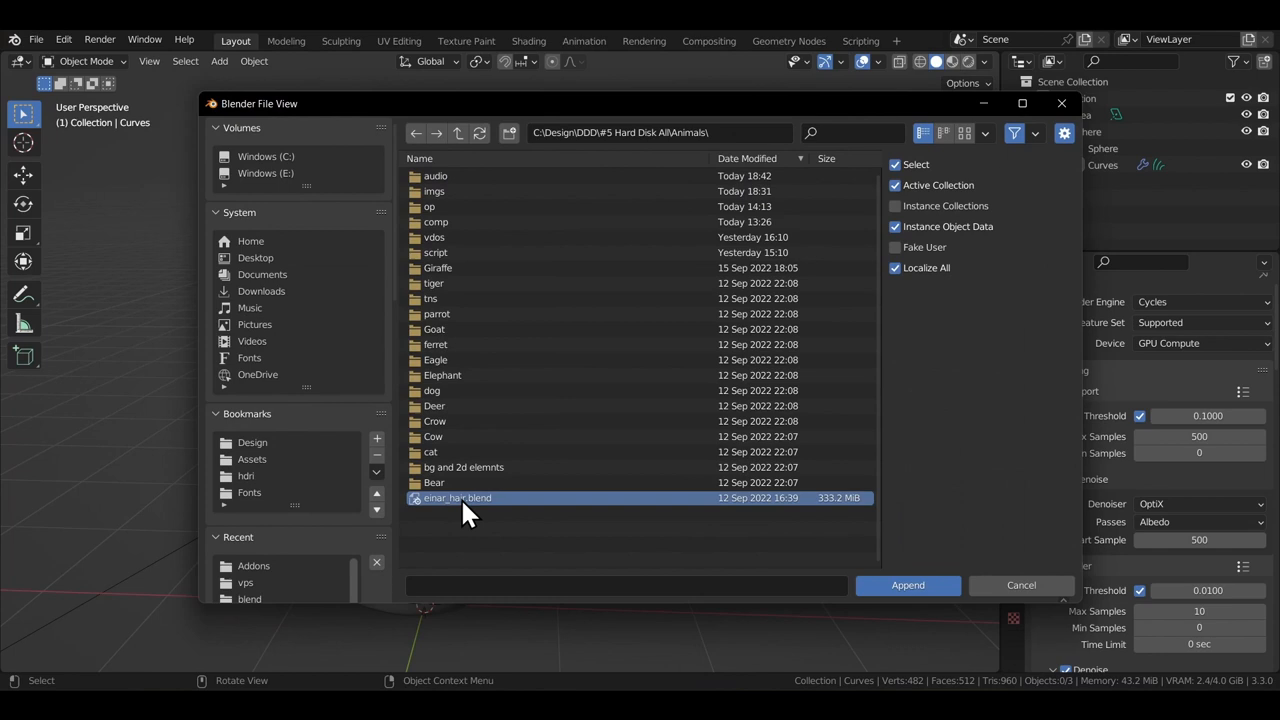
Choose einar_hair.blend in the Append browser to bring in its data.
{"action": "left_click", "coordinate": [906, 584]}
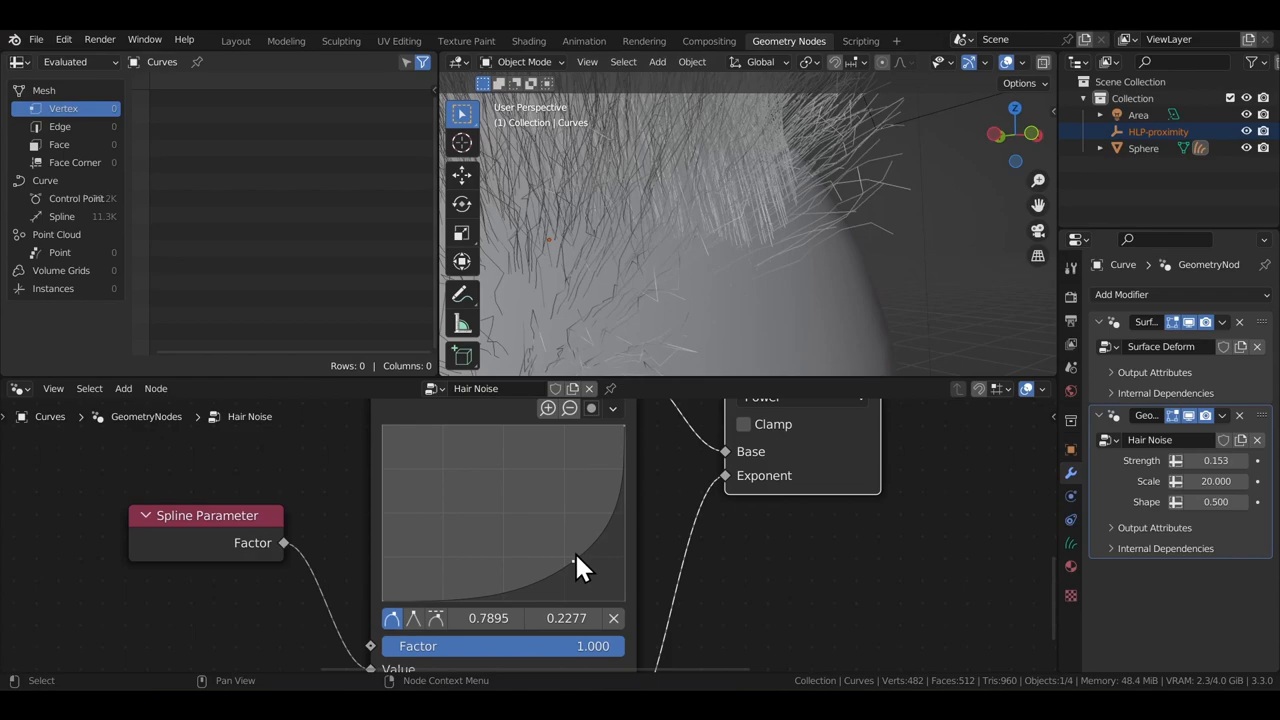
Adjust a point on the Hair Noise falloff curve in the node graph.
{"action": "left_click", "coordinate": [236, 40]}
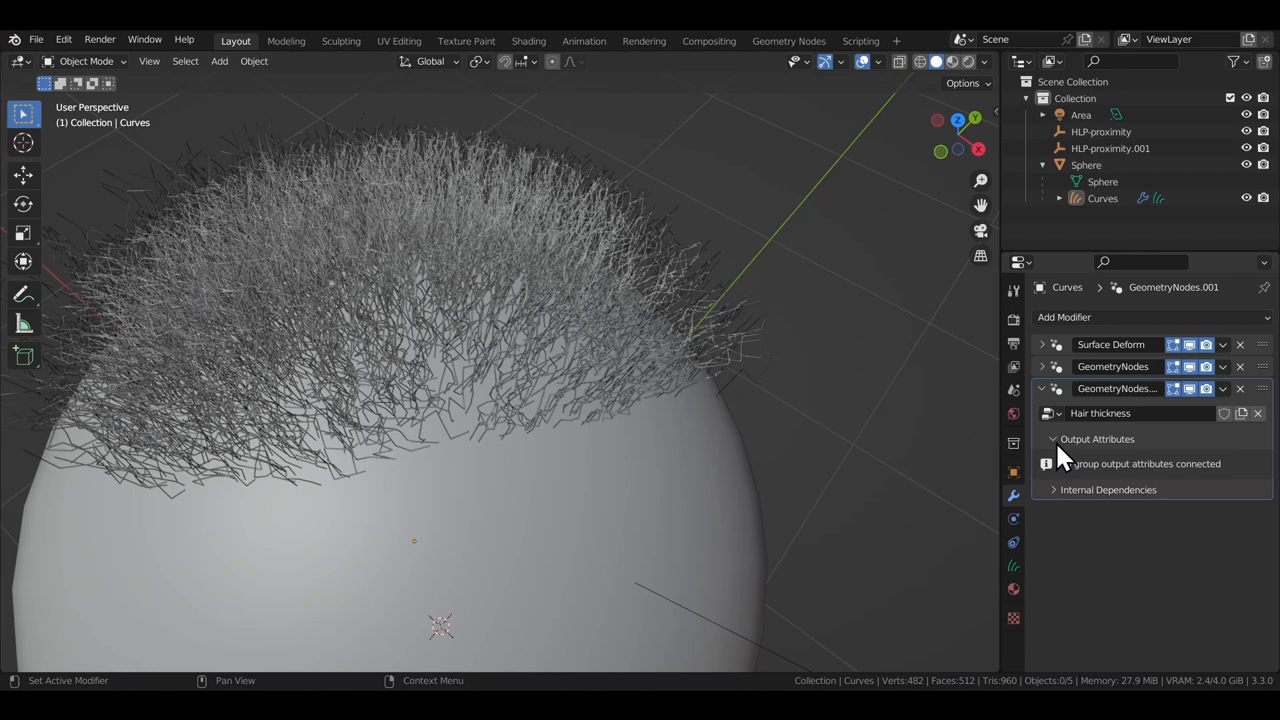
Expand the Hair thickness modifier's Output Attributes panel.
{"action": "left_click", "coordinate": [788, 40]}
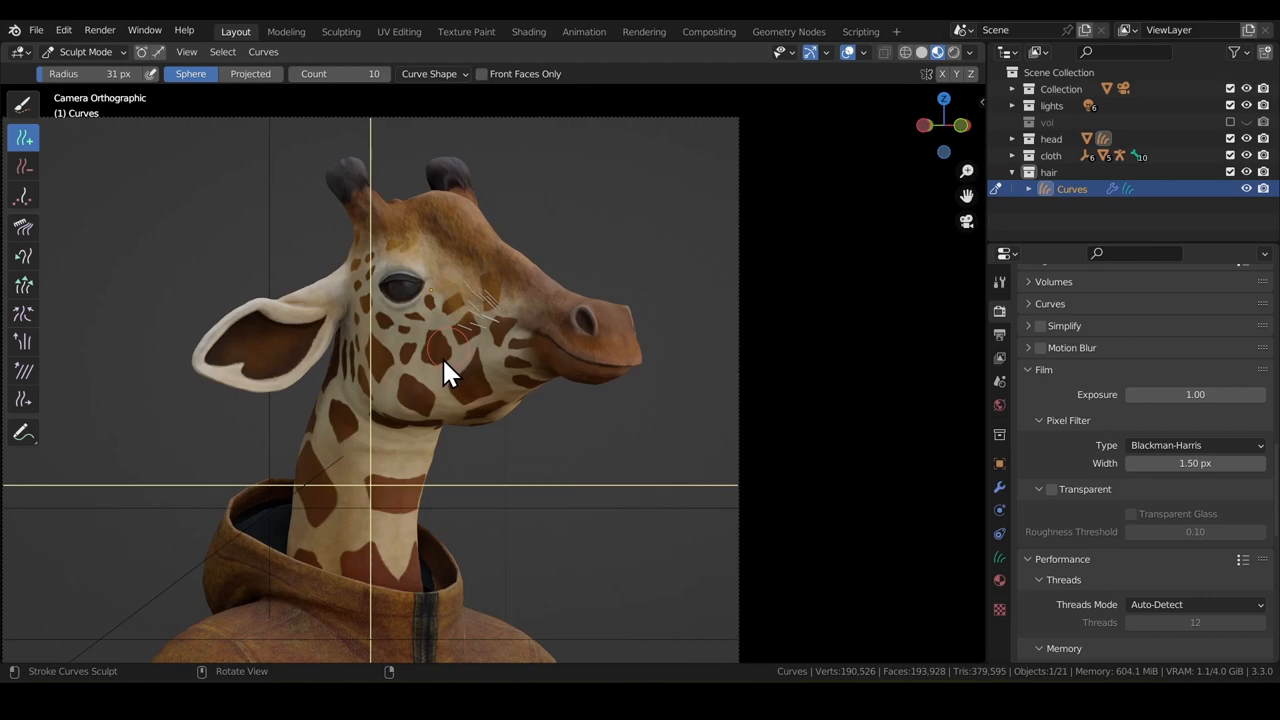
Select the giraffe's hair Curves object for grooming.
{"action": "left_click", "coordinate": [998, 488]}
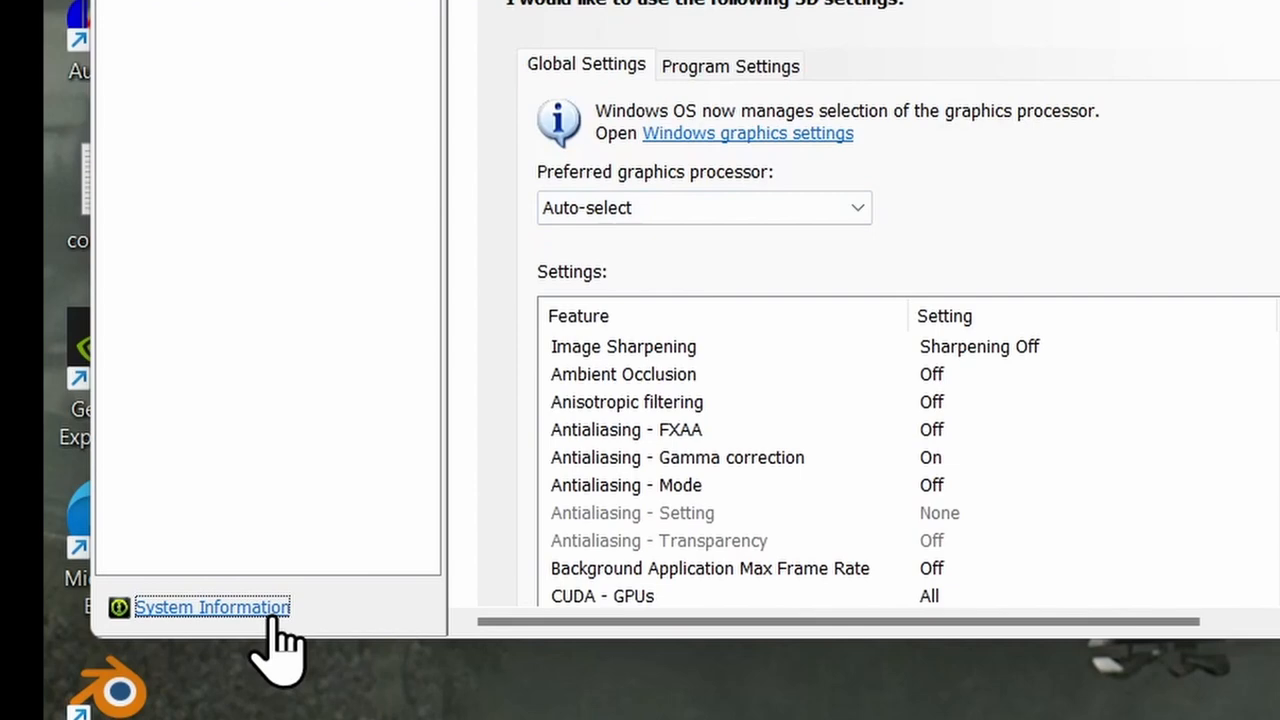
View the graphics card's System Information from Manage 3D Settings.
{"action": "left_click", "coordinate": [212, 608]}
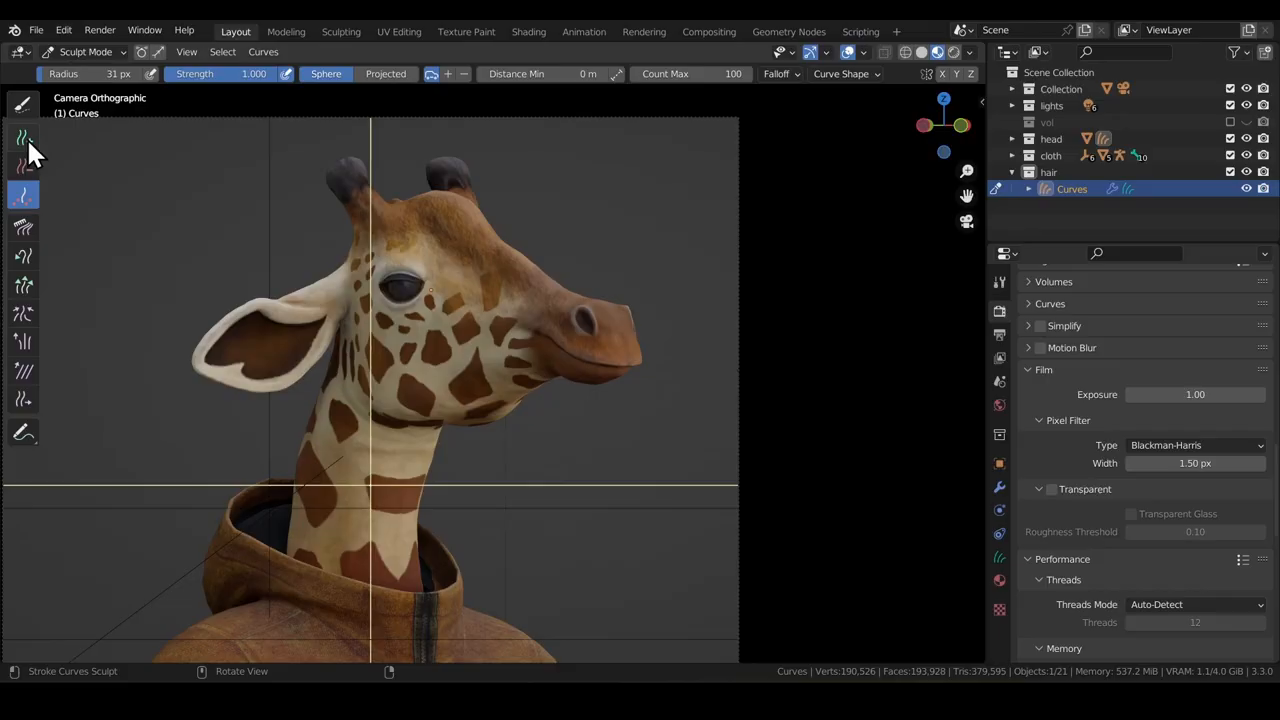
Choose the Density curve brush for placing the giraffe's hair.
{"action": "left_click", "coordinate": [24, 138]}
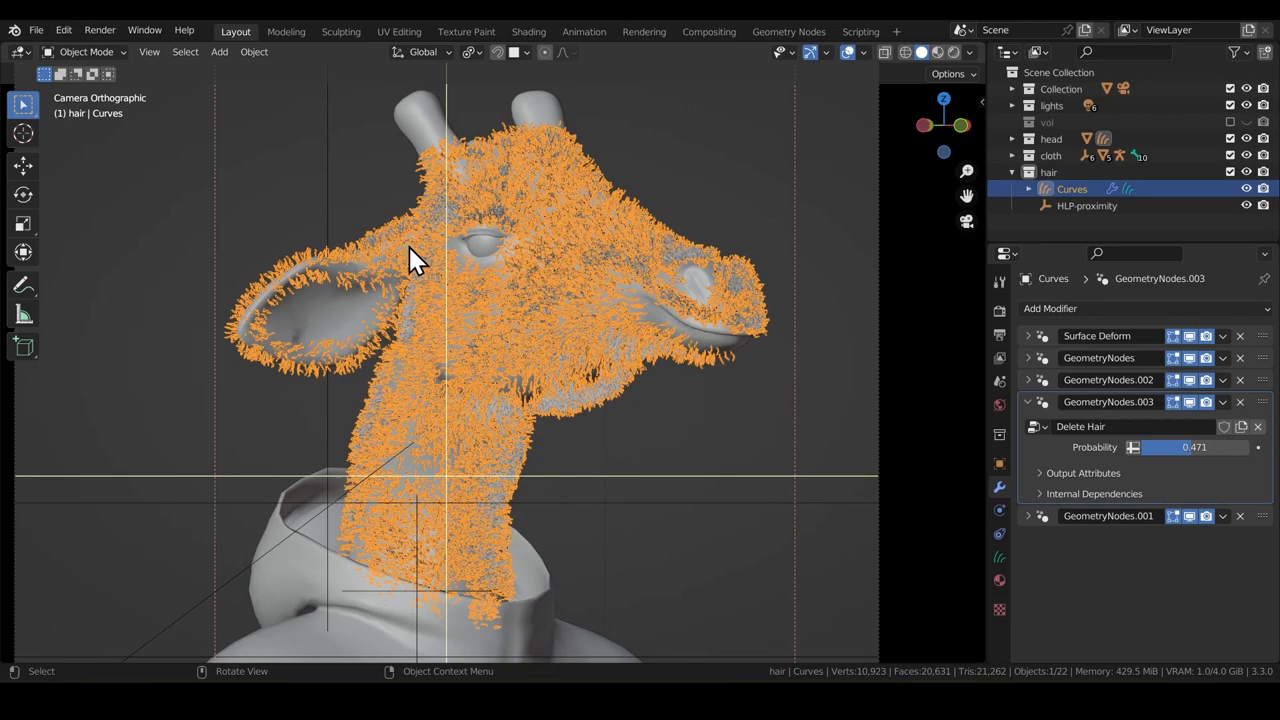
Select the giraffe's hair curves before rendering the groomed head.
{"action": "left_click", "coordinate": [84, 52]}
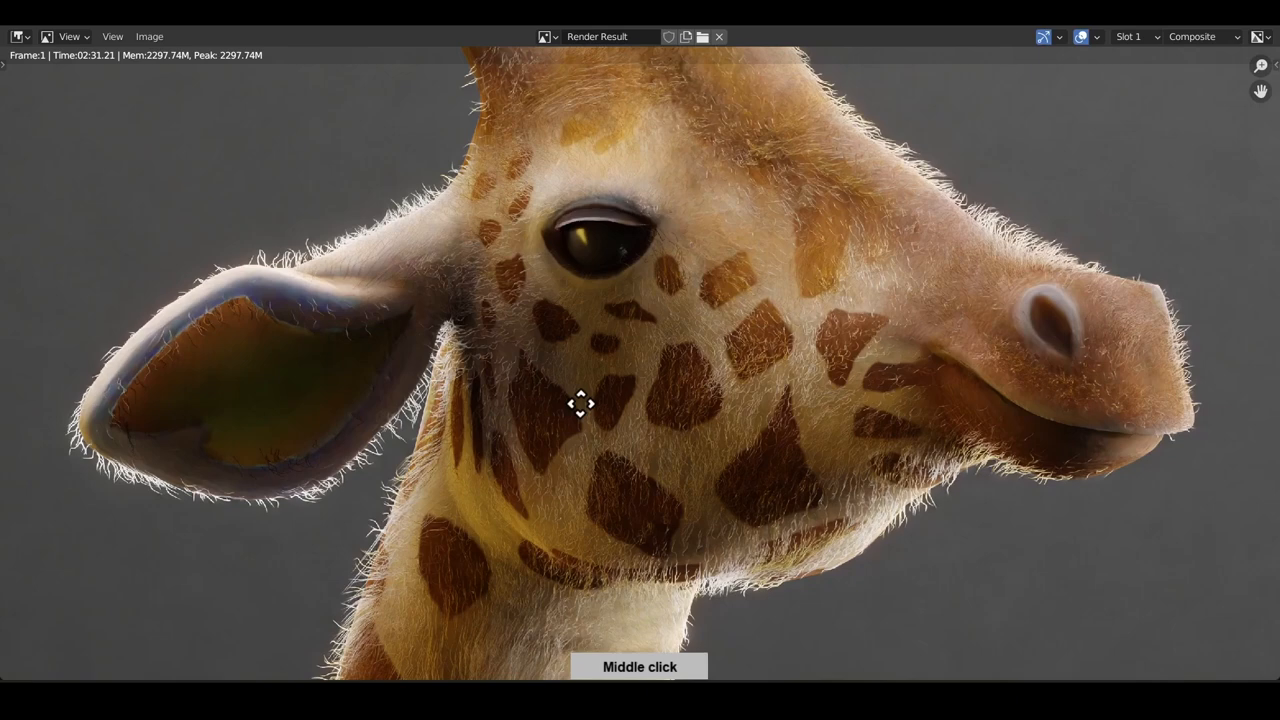
Return from the render result to sculpting the giraffe's hair curves in the viewport.
{"action": "left_click_drag", "start_coordinate": [580, 404], "coordinate": [652, 258]}
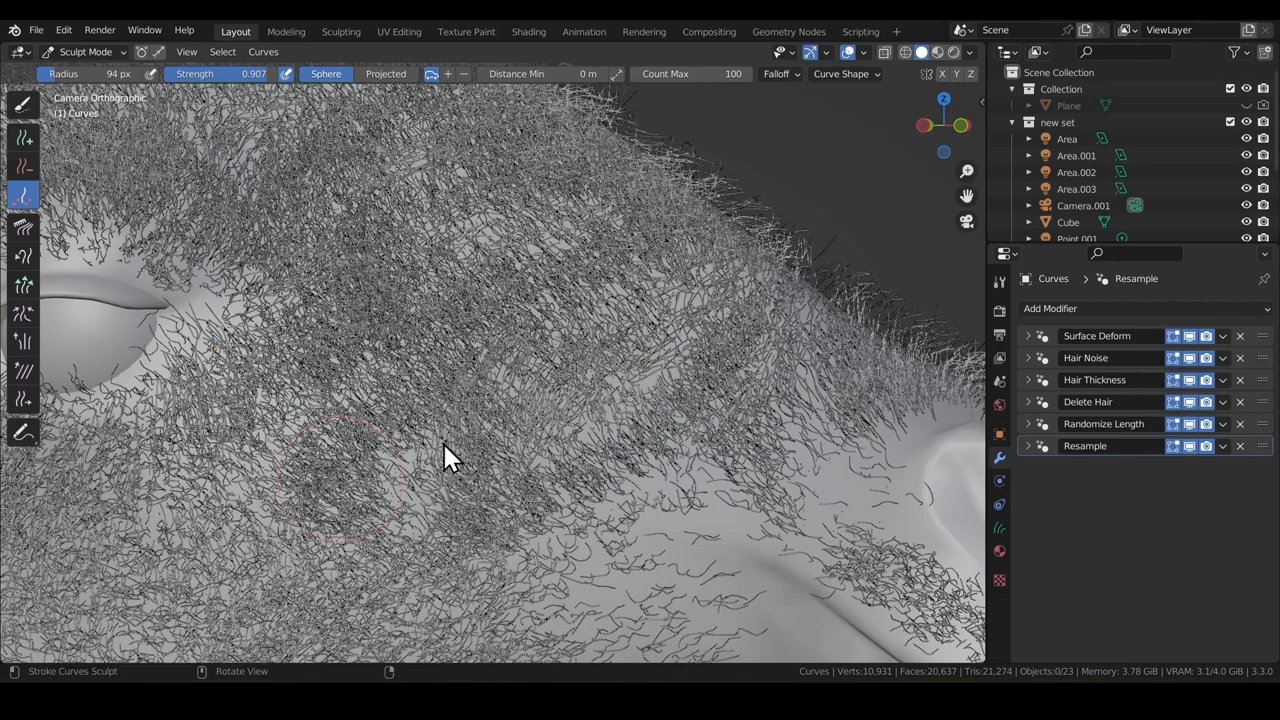
Brush the Density tool across the giraffe's face and under its eye to thin the fur.
{"action": "left_click_drag", "start_coordinate": [444, 458], "coordinate": [656, 400]}
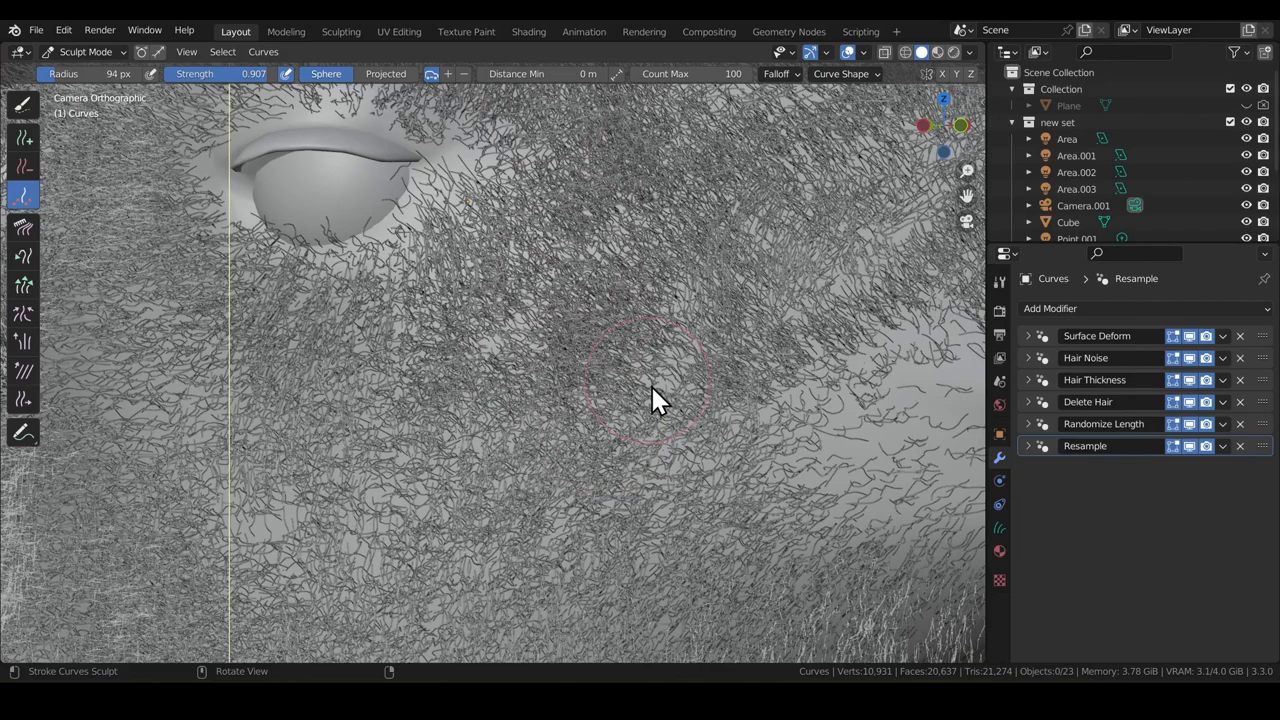
{"action": "left_click_drag", "start_coordinate": [650, 400], "coordinate": [420, 450]}
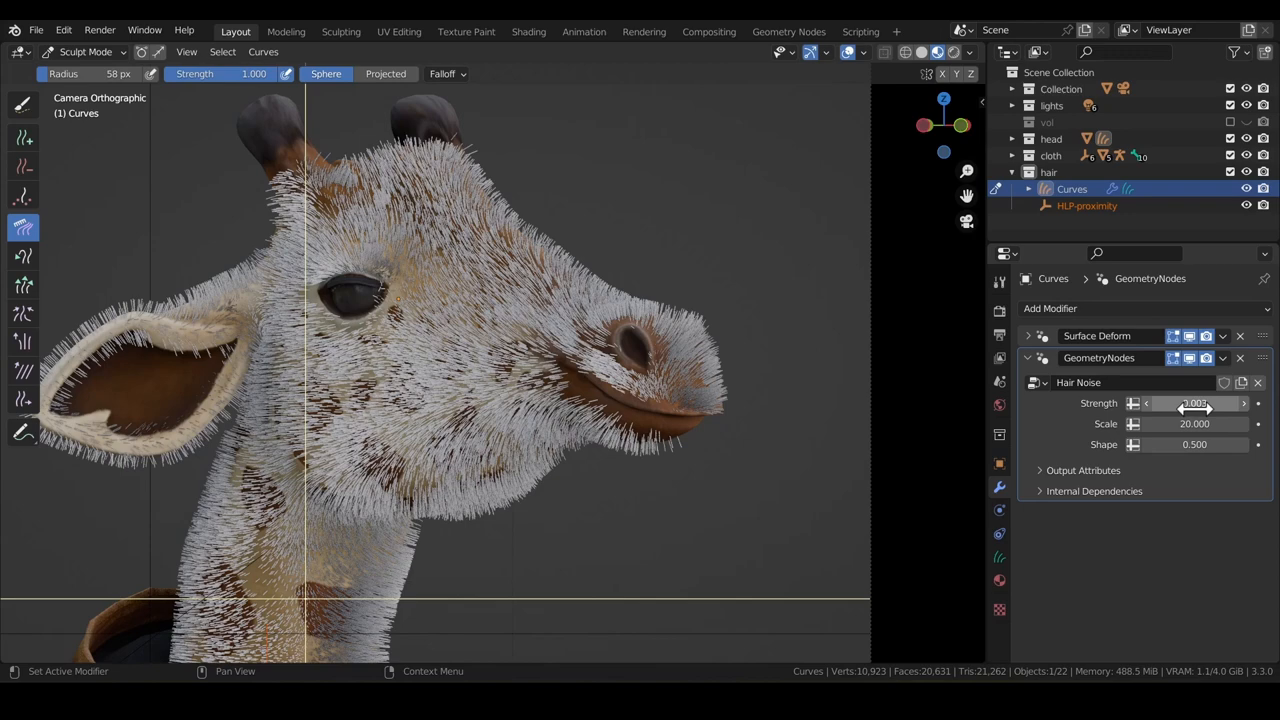
Lower the Hair Noise modifier strength on the giraffe fur by dragging its field.
{"action": "left_click_drag", "start_coordinate": [1230, 404], "coordinate": [1180, 404]}
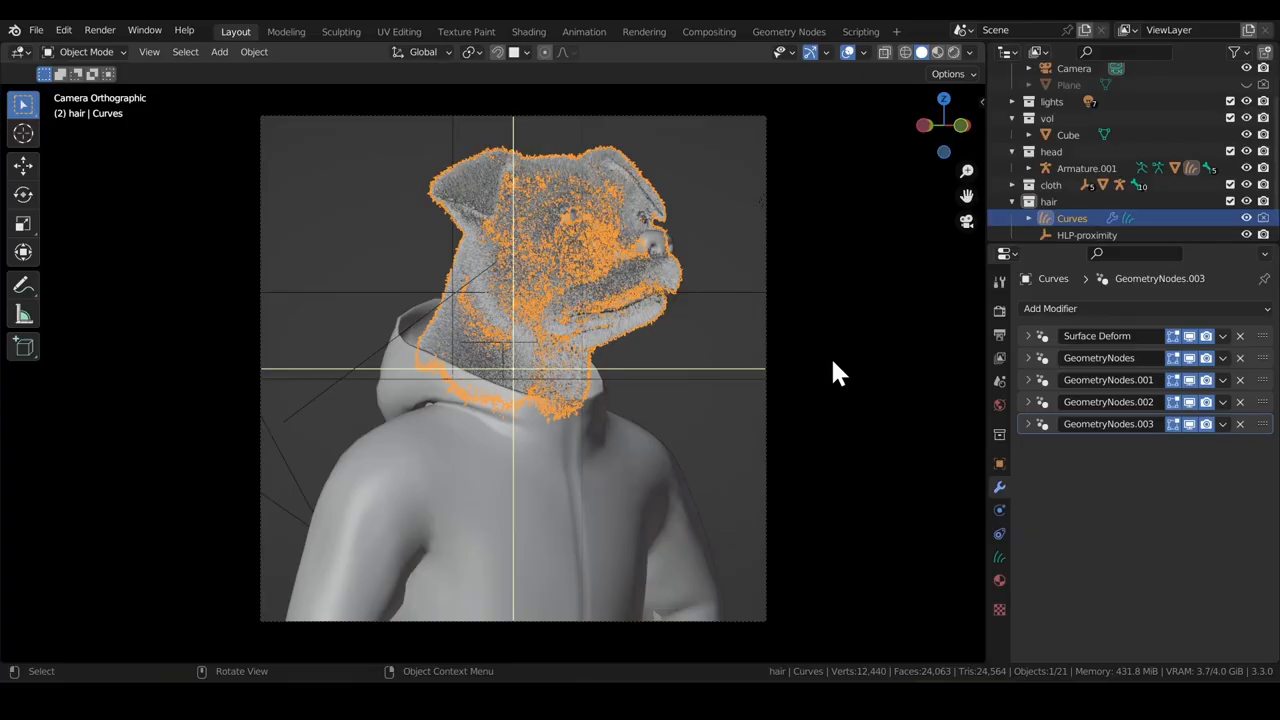
Paint a patch of new hair curves onto the goat's neck with the Add brush.
{"action": "left_click", "coordinate": [1000, 556]}
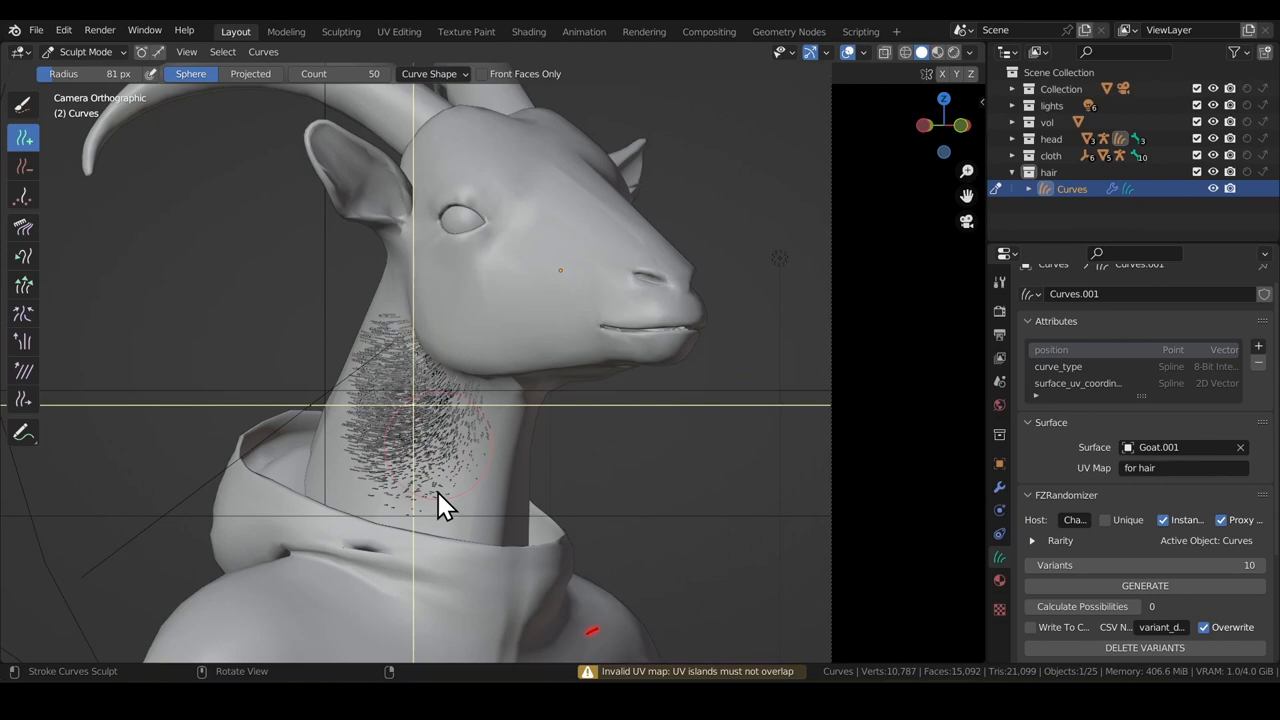
{"action": "left_click_drag", "start_coordinate": [444, 500], "coordinate": [544, 316]}
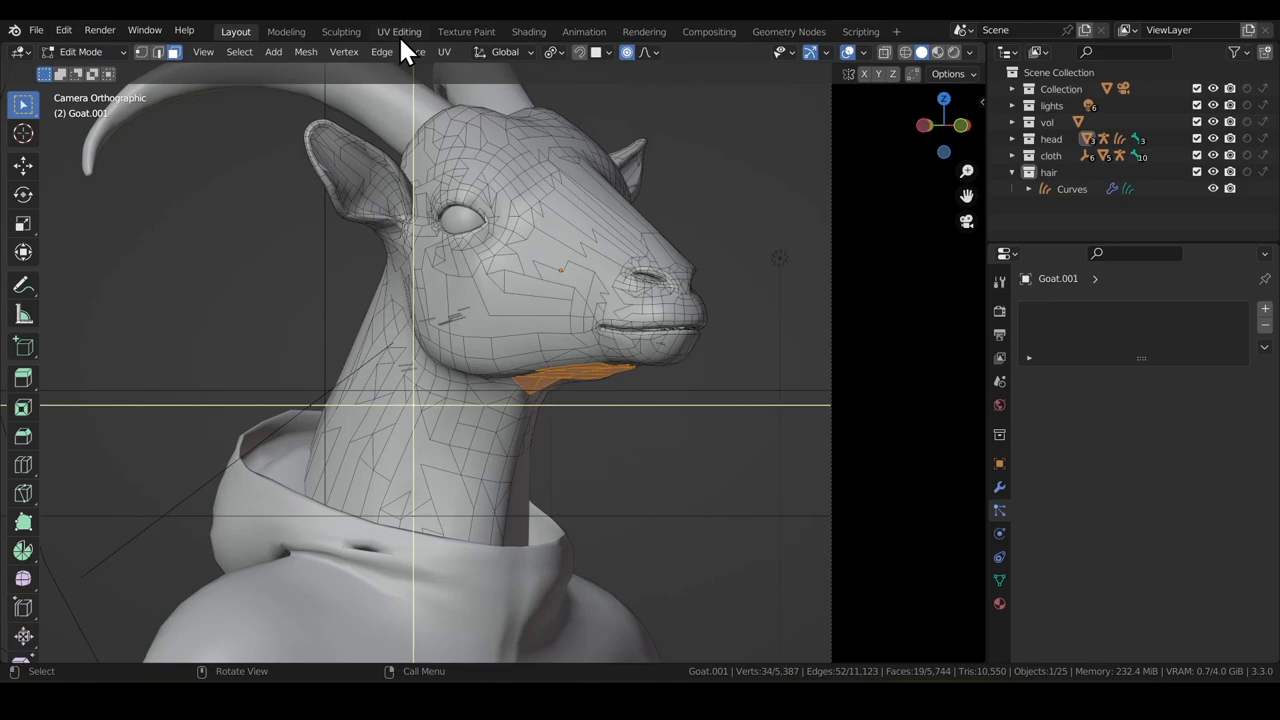
Re-unwrap the head mesh with Smart UV Project, setting the Island Margin and confirming.
{"action": "left_click", "coordinate": [398, 32]}
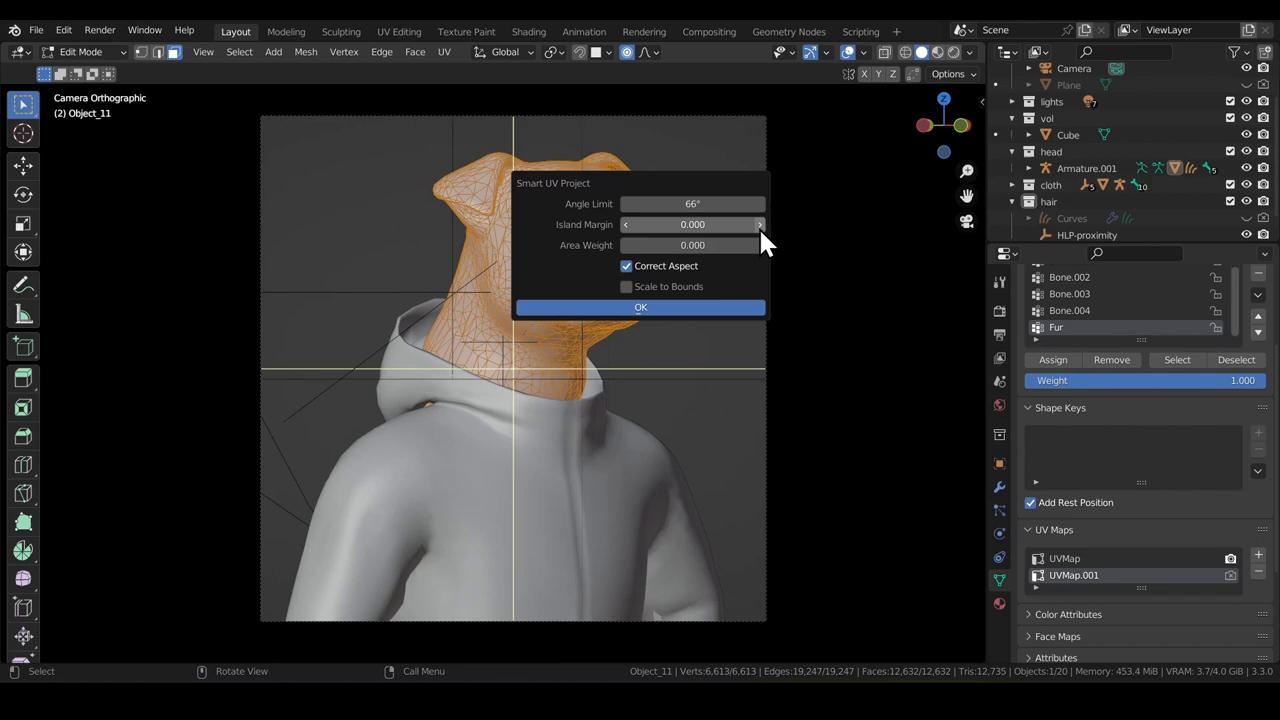
{"action": "left_click", "coordinate": [640, 308]}
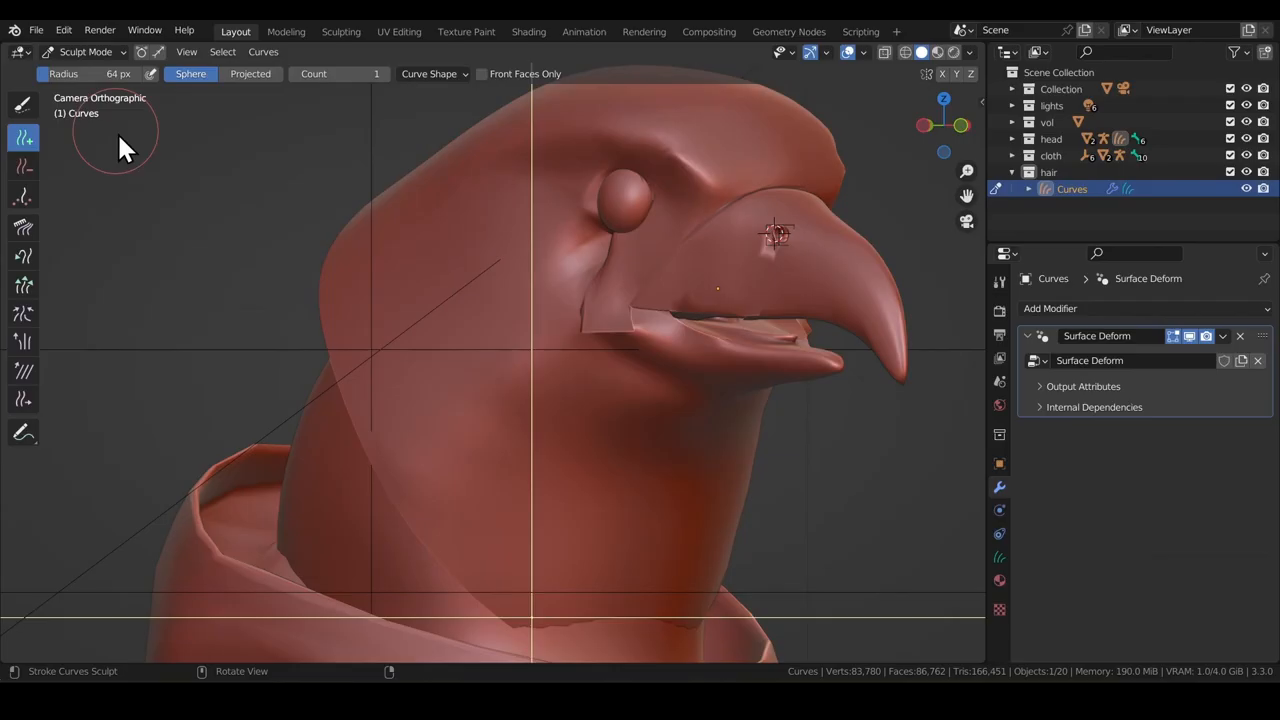
{"action": "mouse_move", "coordinate": [452, 562]}
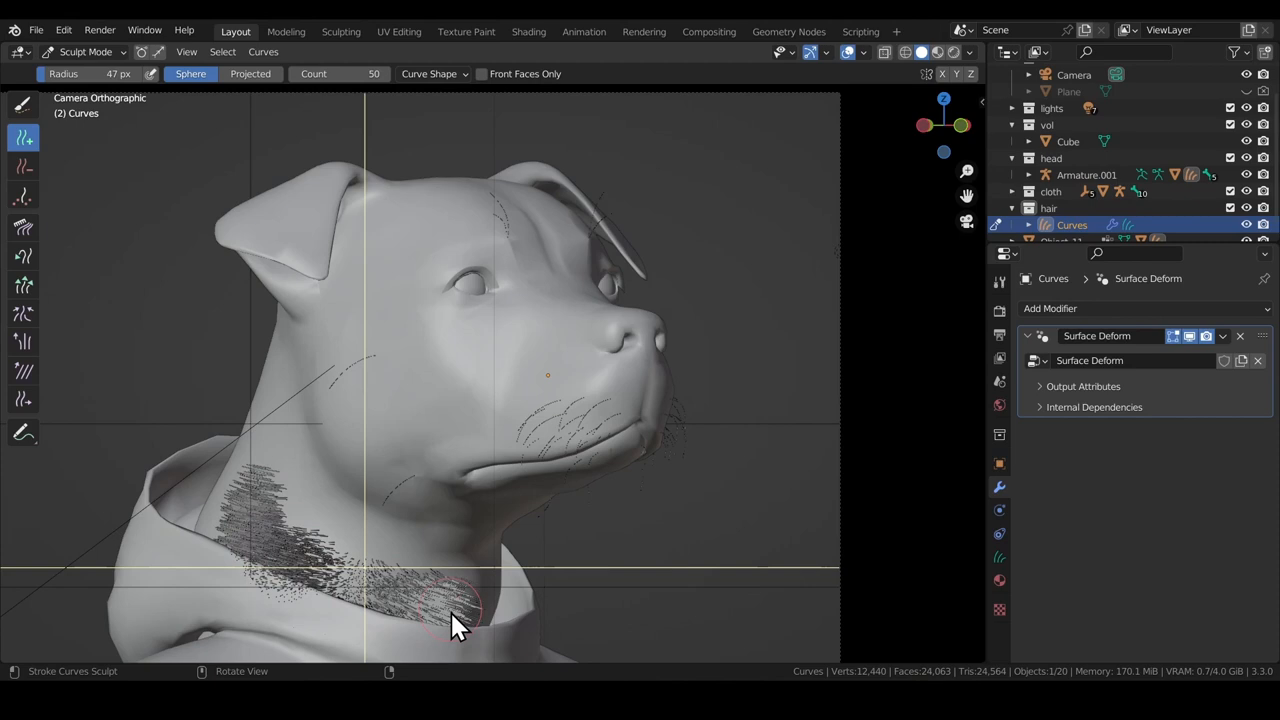
Stroke the Add brush around the dog's neck to grow a dense fur ruff.
{"action": "left_click_drag", "start_coordinate": [450, 616], "coordinate": [190, 544]}
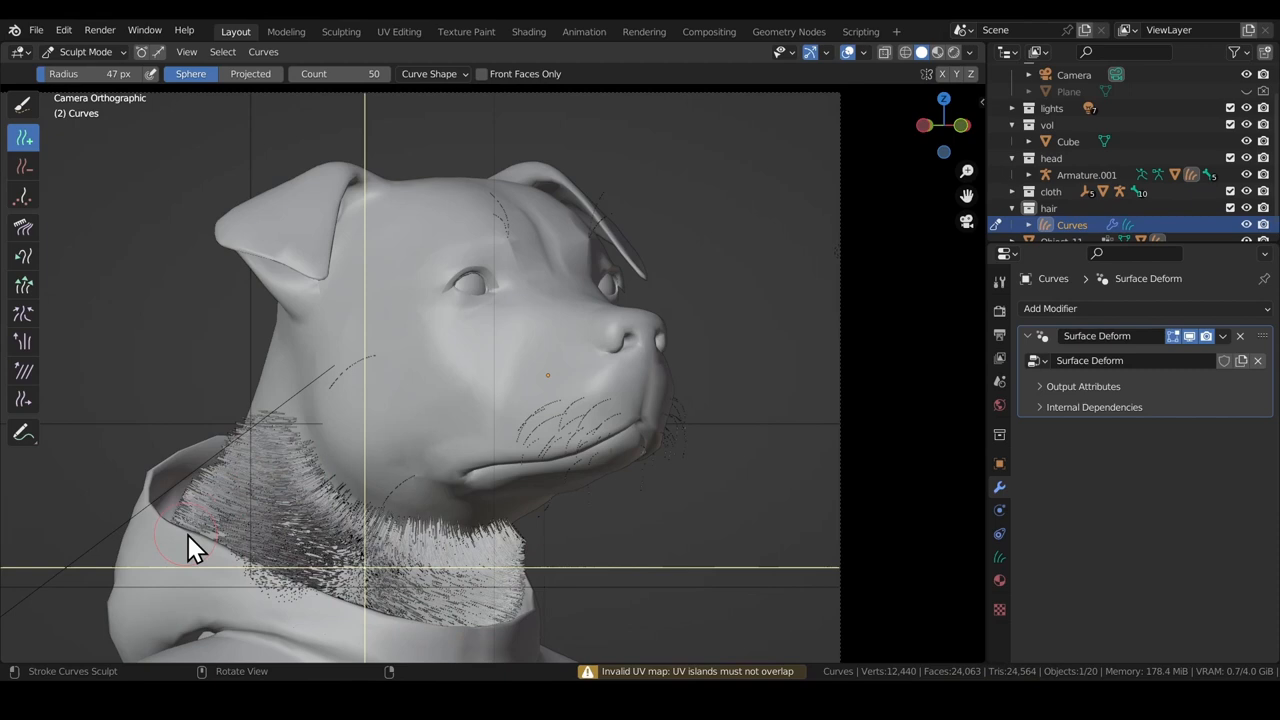